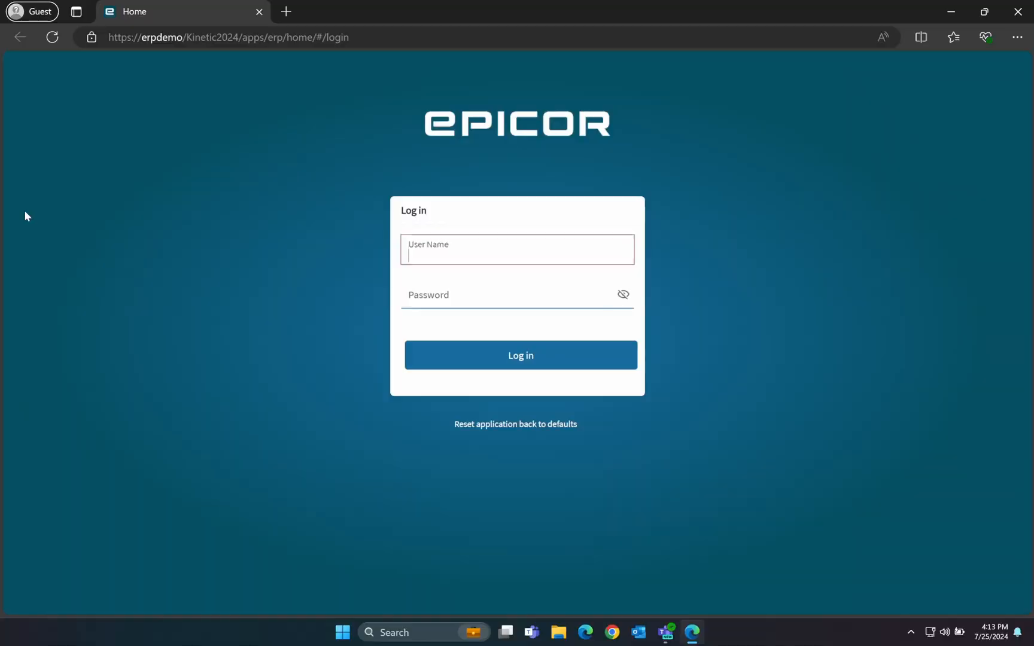
- Sign in as epicor and launch Application Studio from the main menu search
text(epicor)
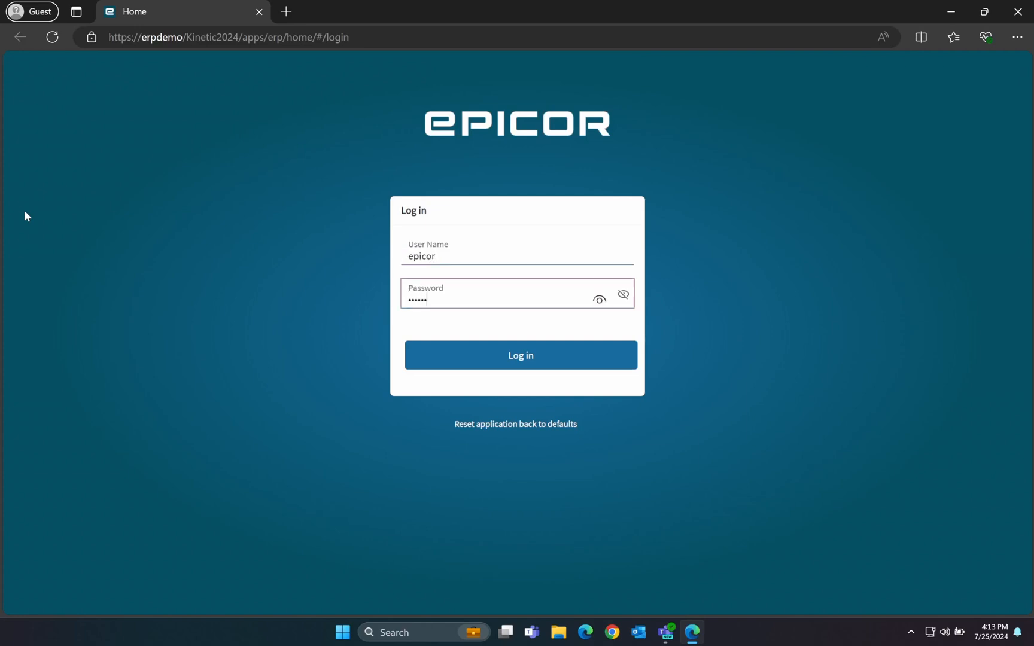
click(521, 355)
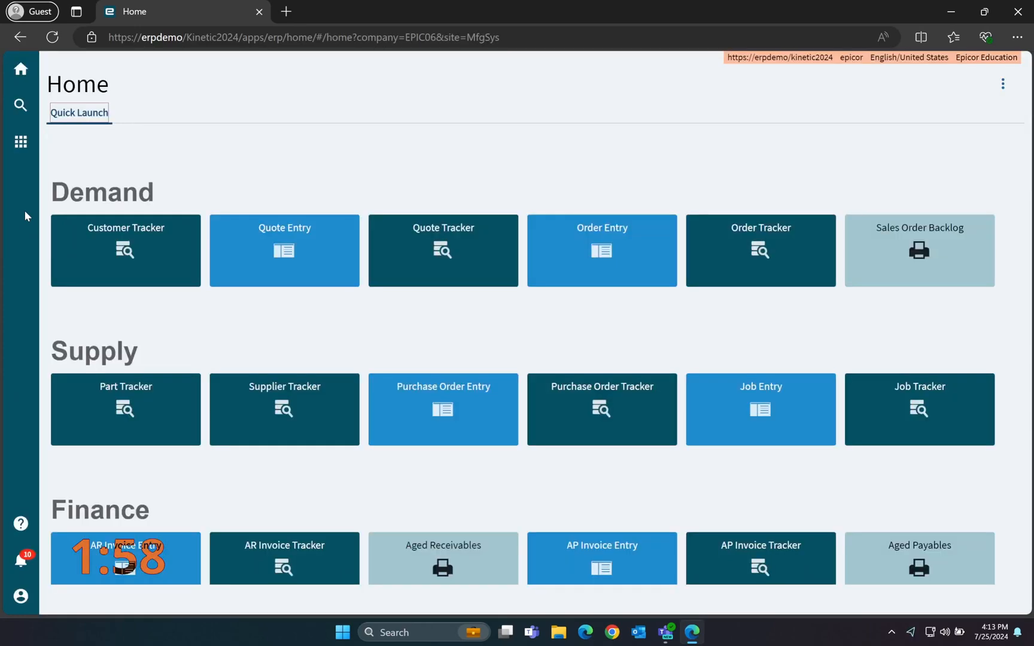
click(20, 143)
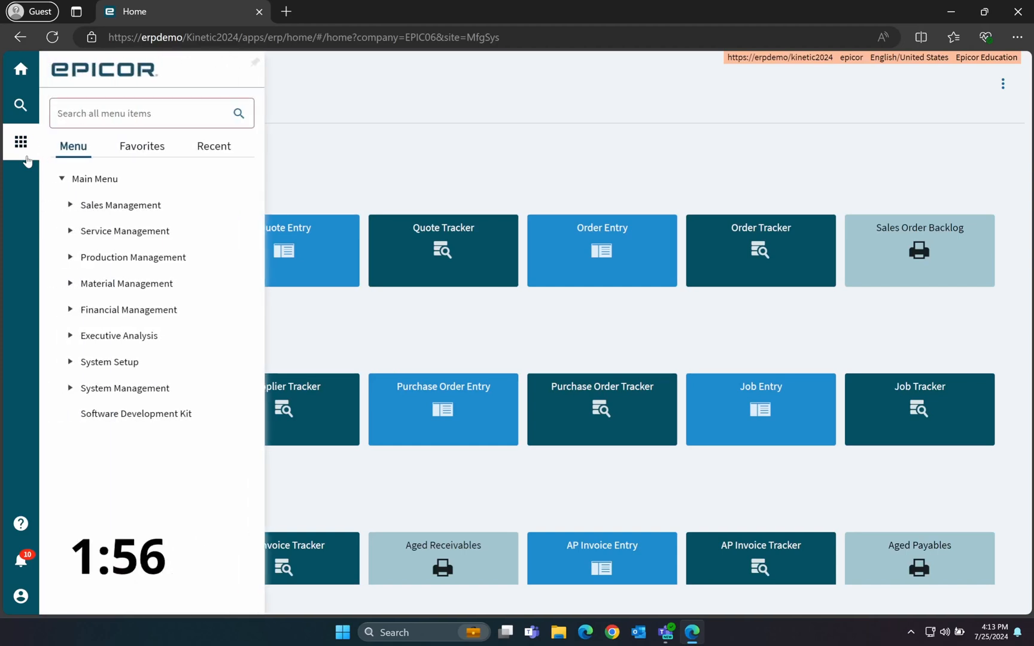
text(application)
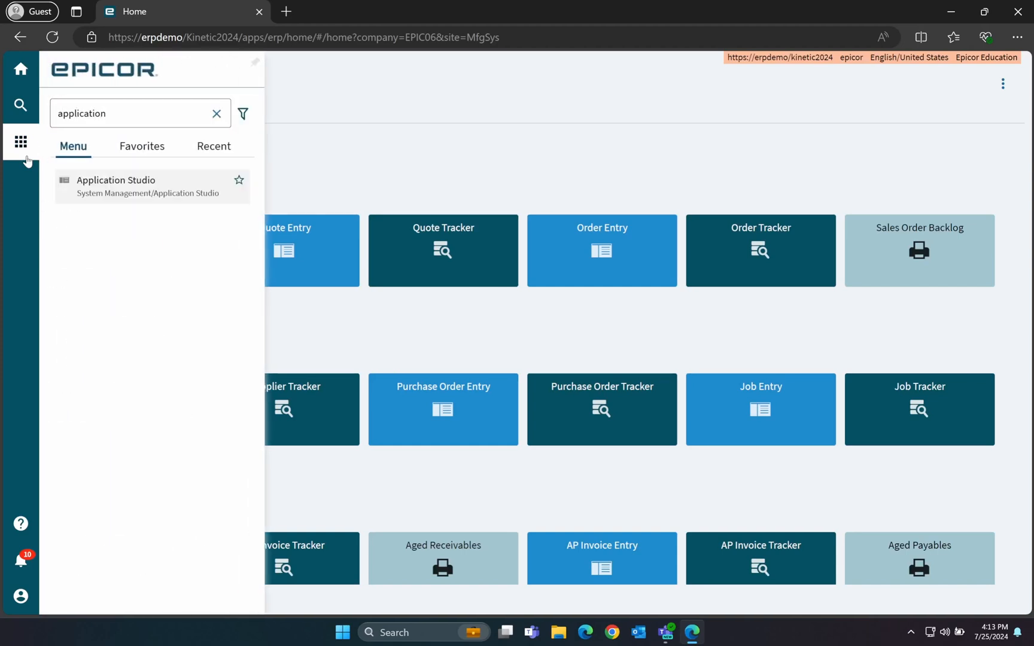
click(116, 181)
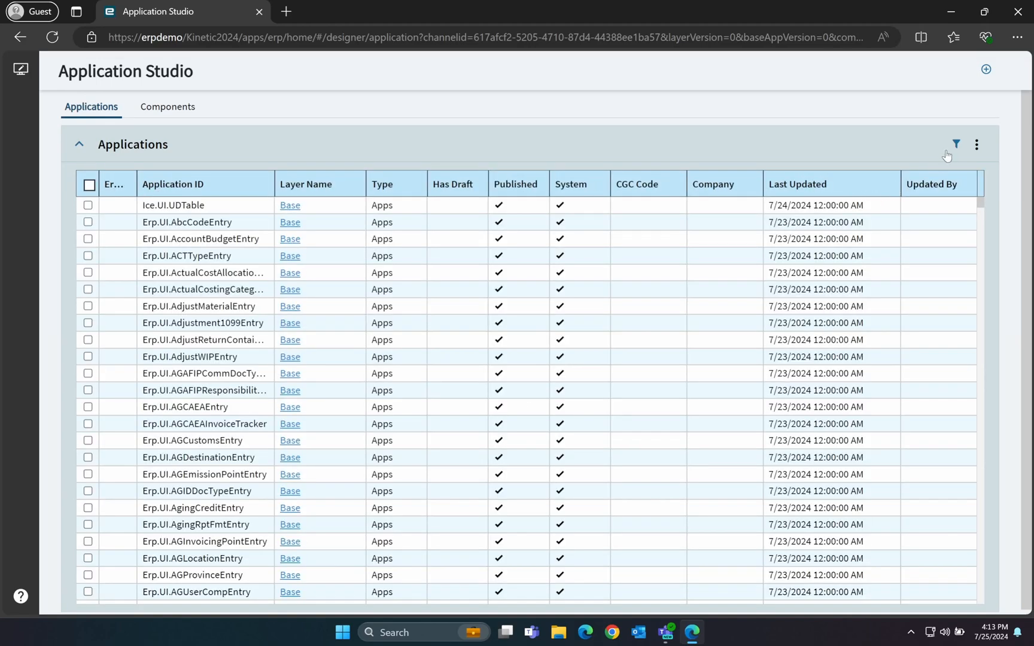
- Filter applications by 'order' and open the Base layer of Erp.UI.SalesOrderEntry
click(957, 143)
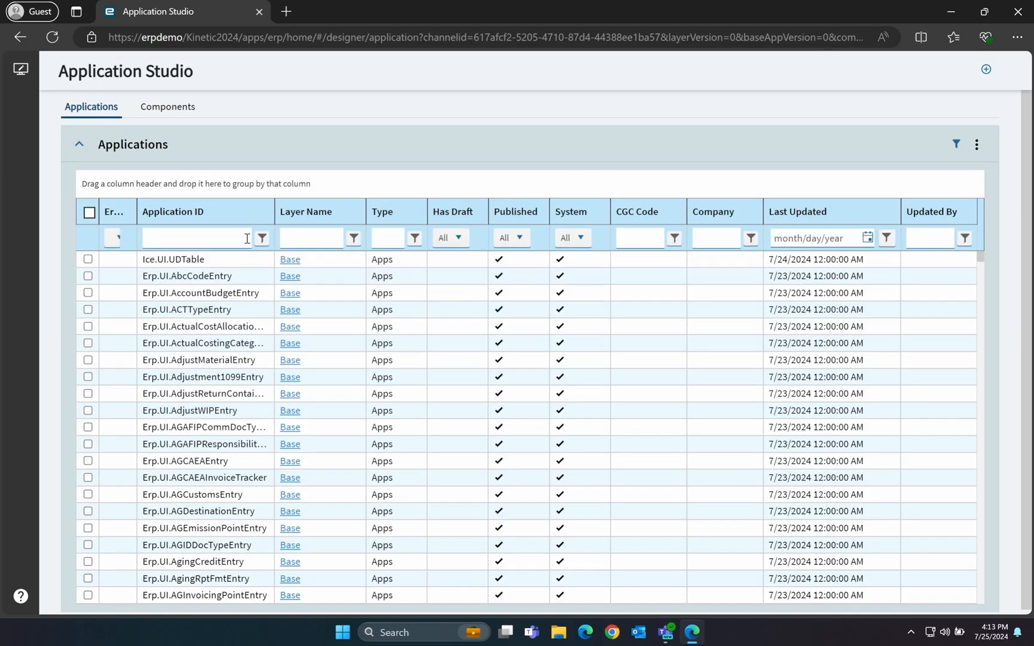
text(order)
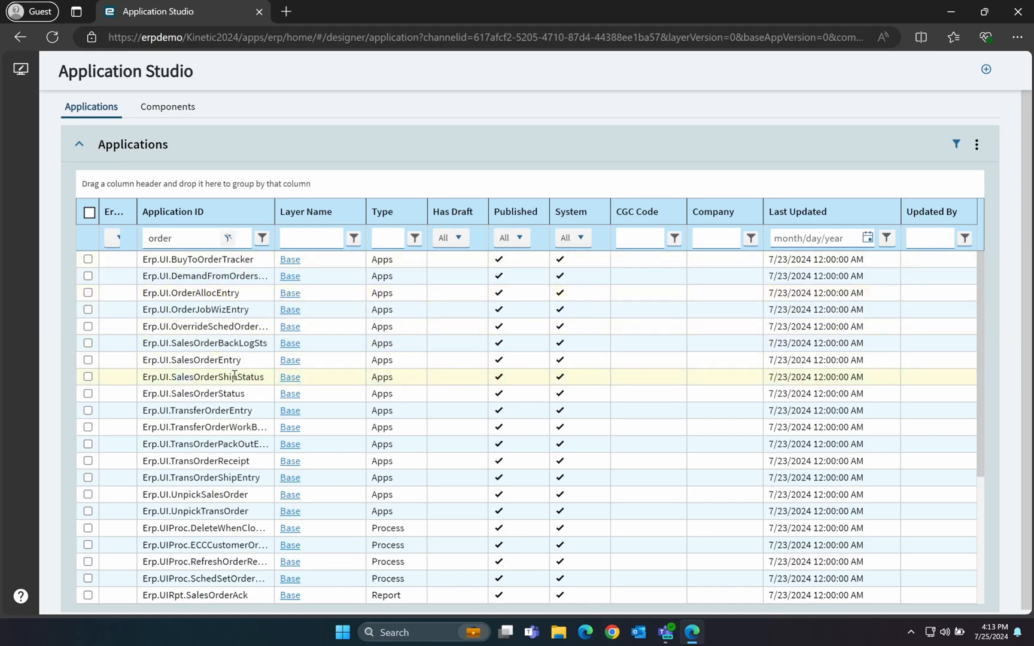
mouse_move(290, 360)
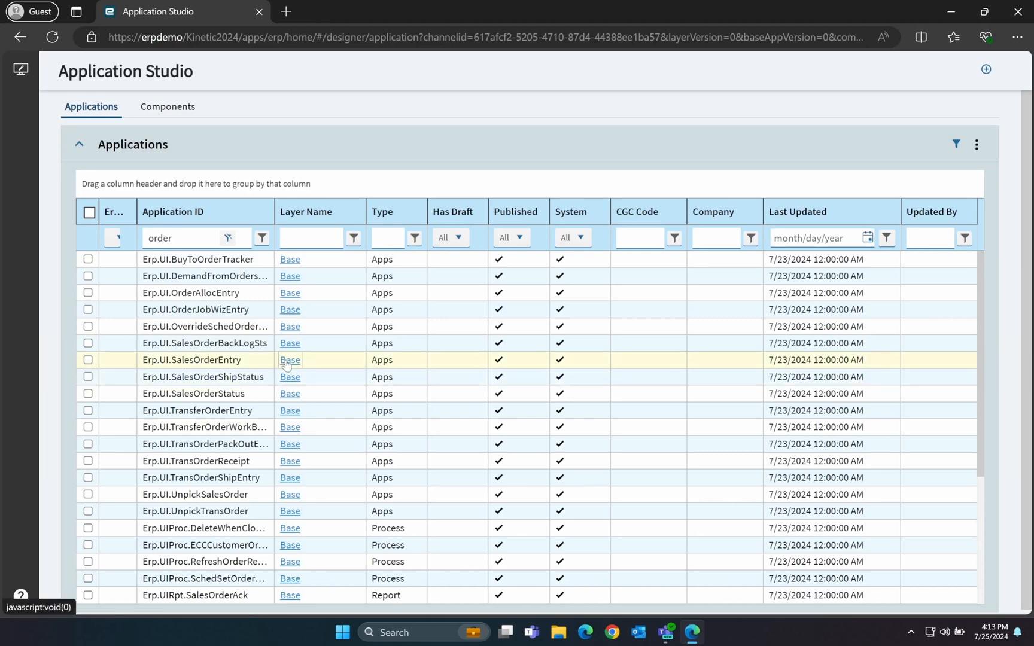
click(290, 360)
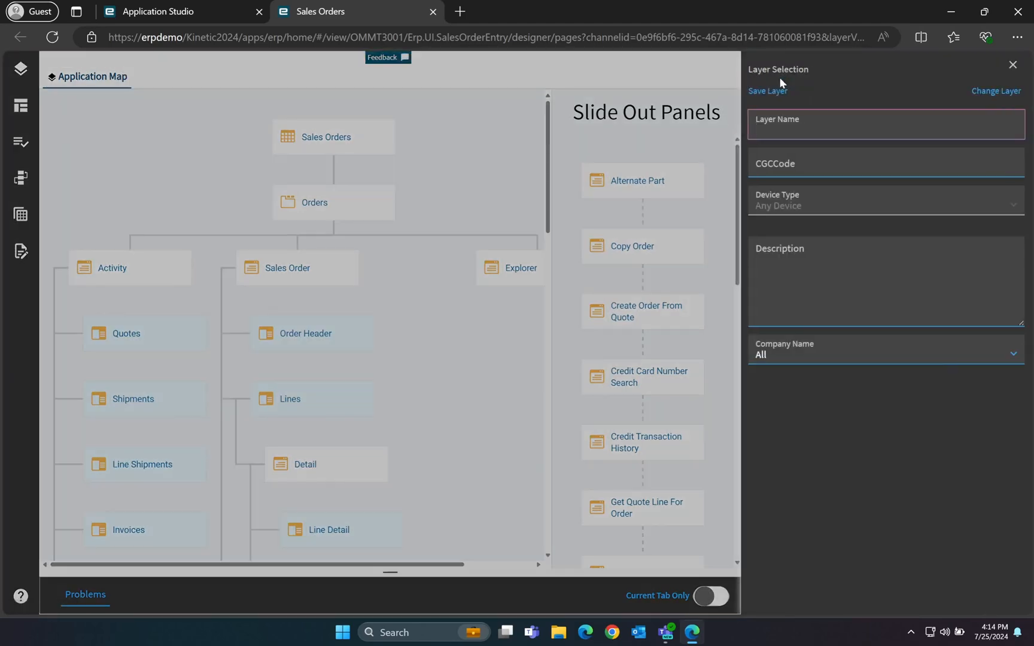
- Save a new layer named OrderType and open the Sales Order page in the designer
text(OrderType)
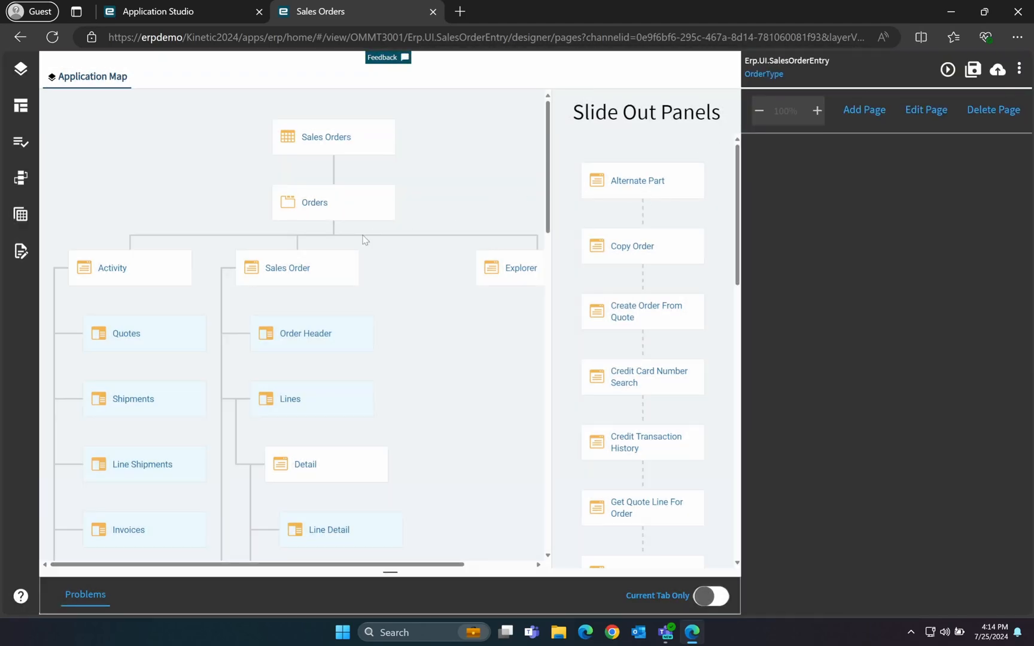
click(287, 269)
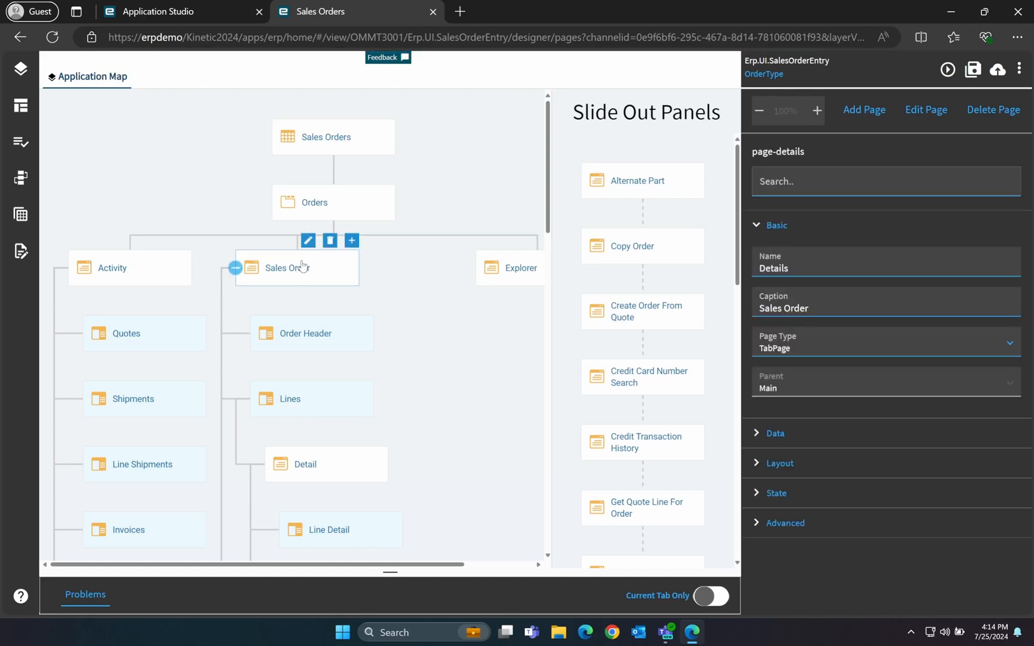
click(307, 240)
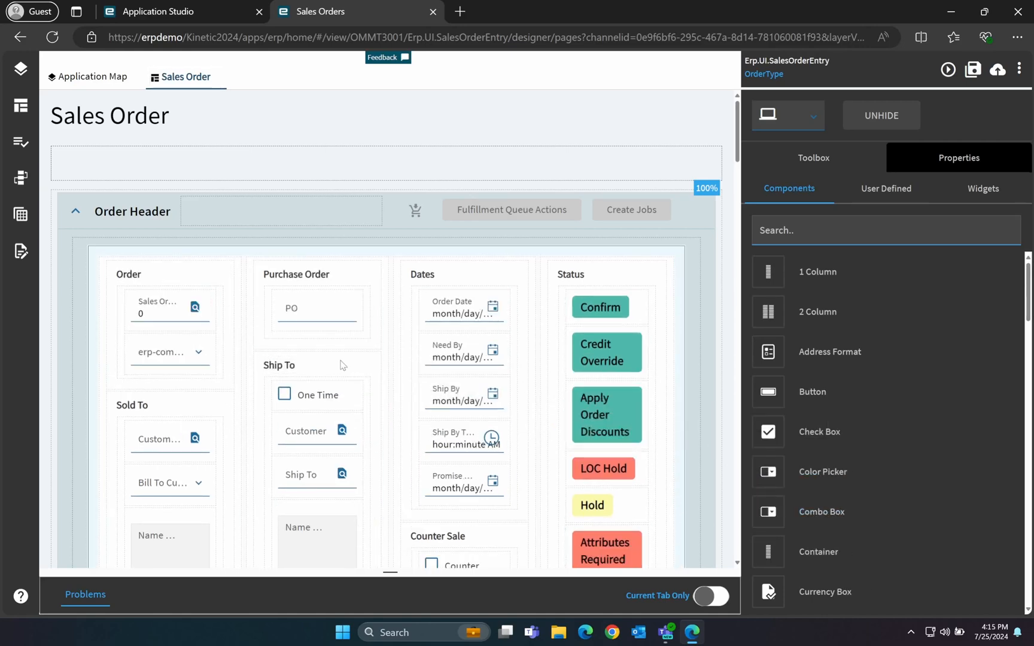
- Add a combo box labelled Order Type with EpBinding OrderHed.OrderType_c and save the layer
click(170, 352)
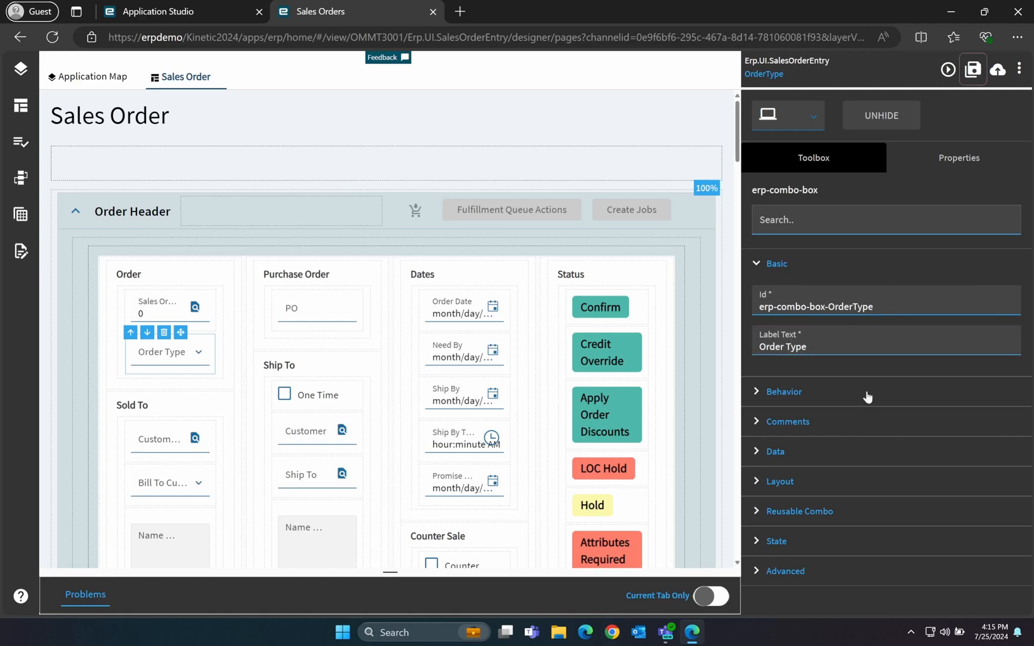
click(776, 451)
text(O)
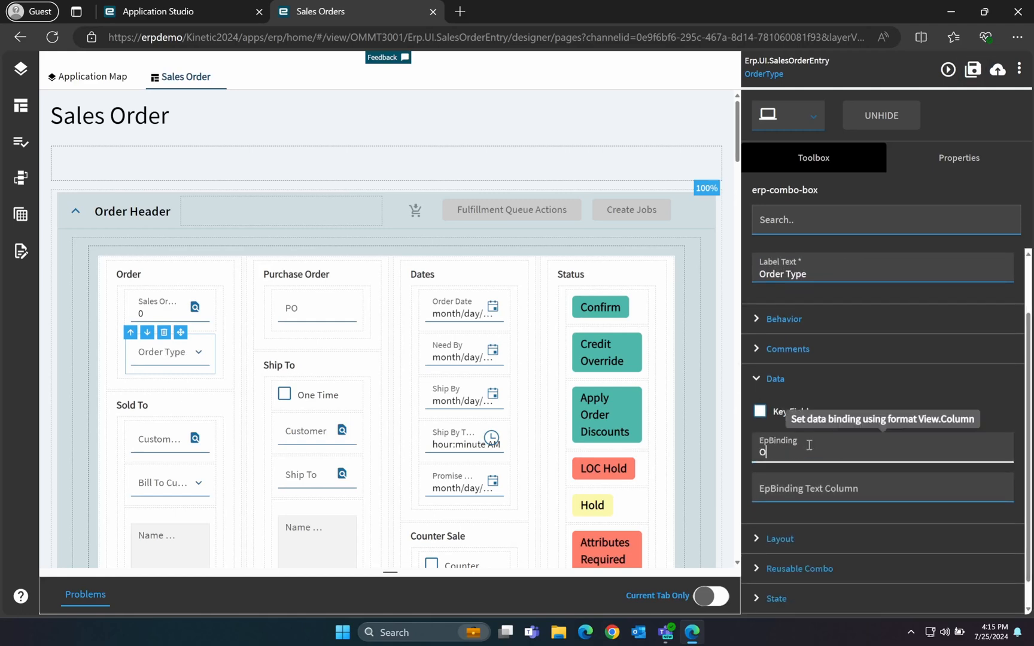
text(rderHed.OrderType_c)
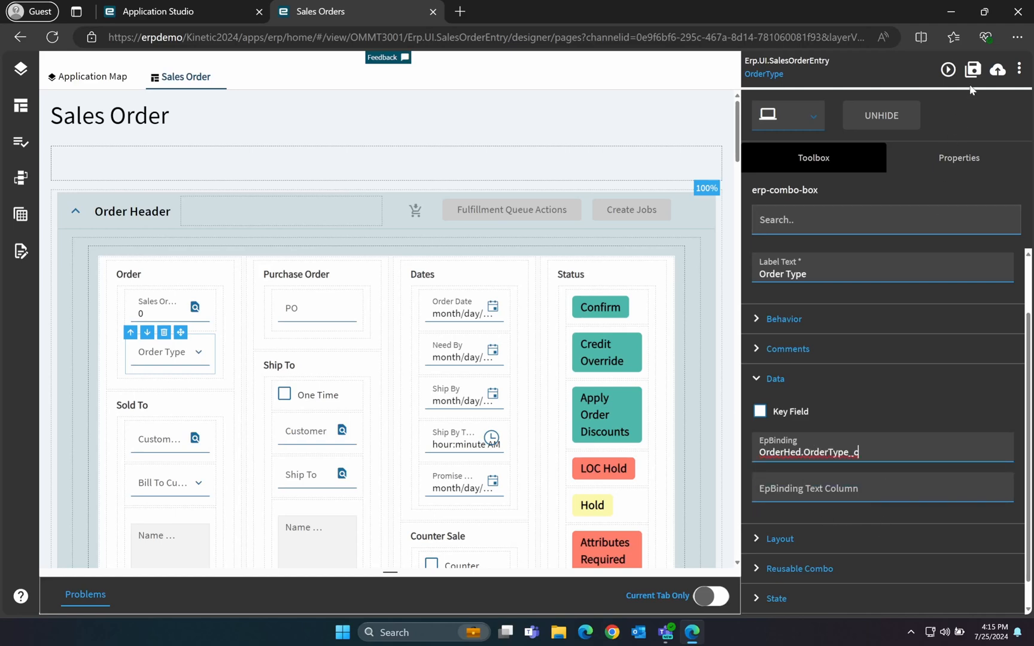
click(168, 12)
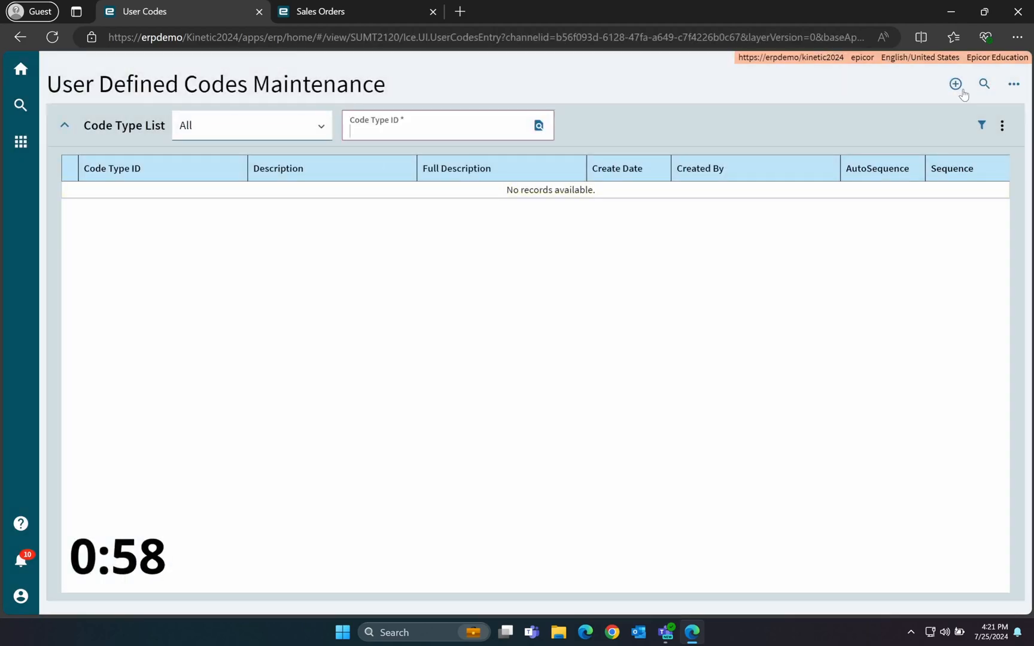
- Create user code type OrderType with codes RD Red, BL Blue, BK Black and WH White
click(955, 84)
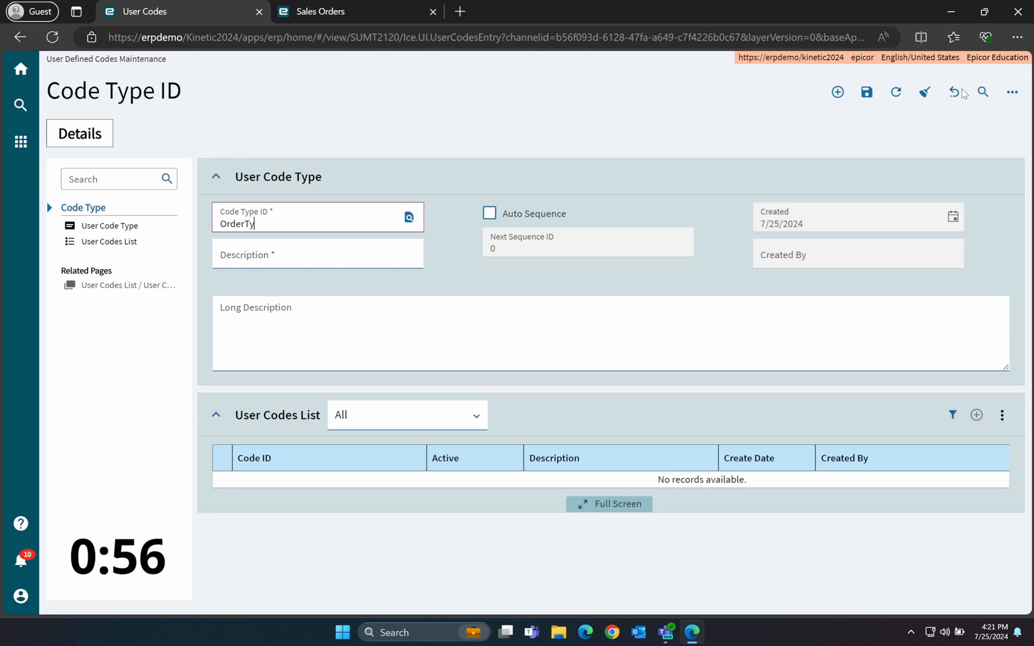
text(Order T)
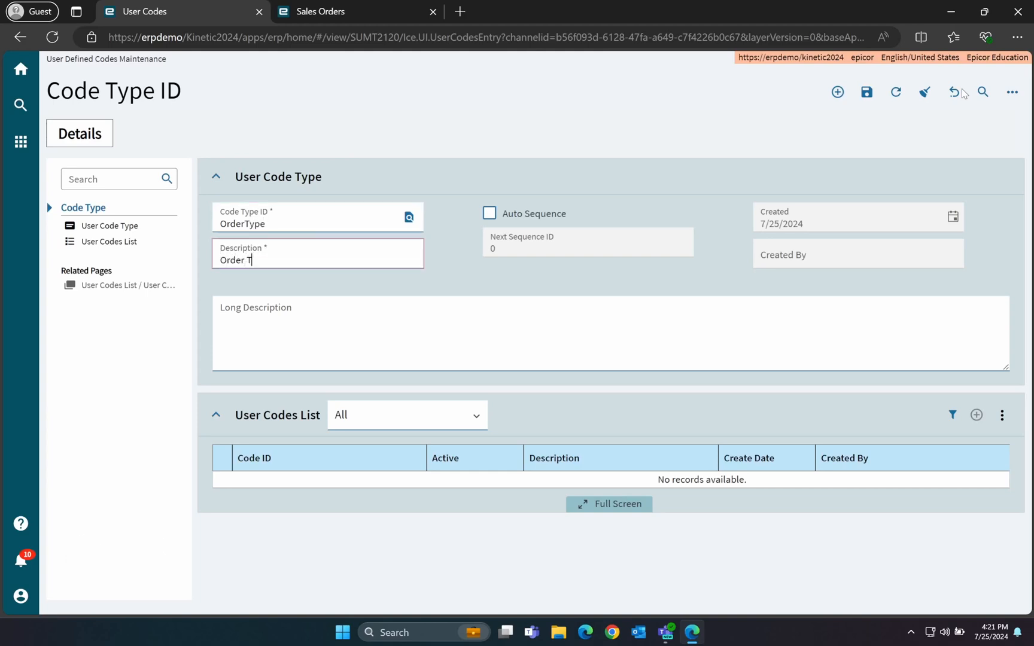
click(866, 93)
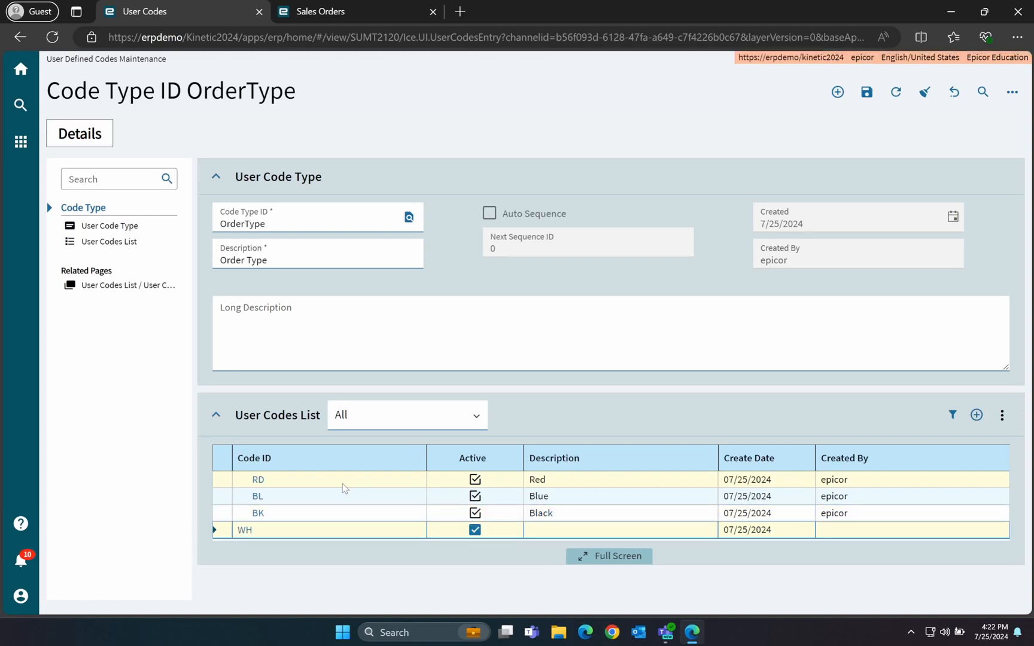
text(White)
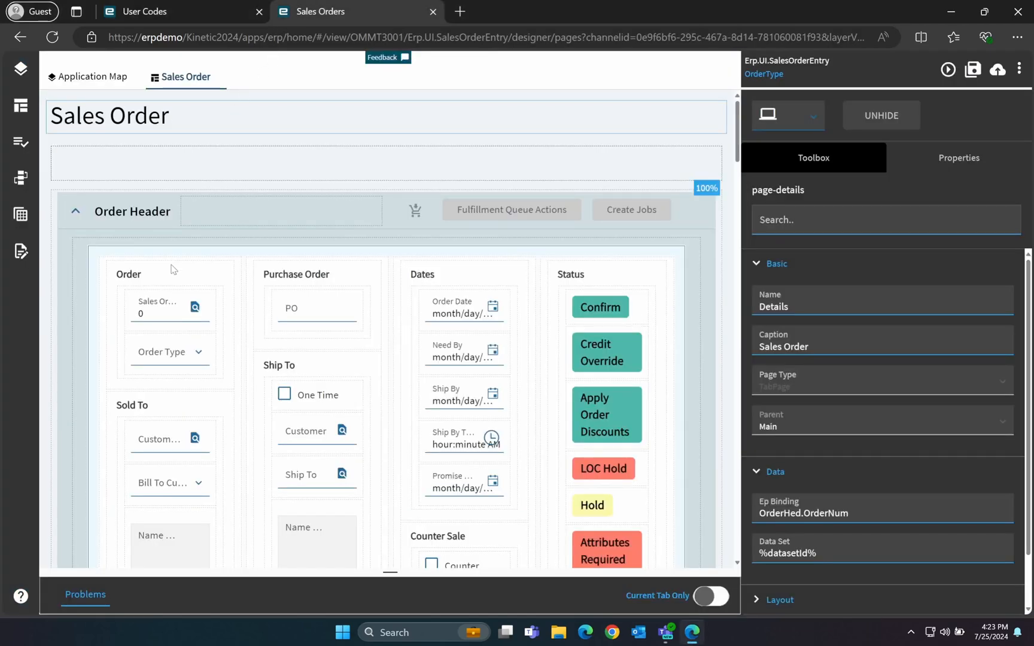
- Set the combo Type to UserCodes.UserCodesCombo with Filters Params CodeType=OrderType and preview
click(170, 352)
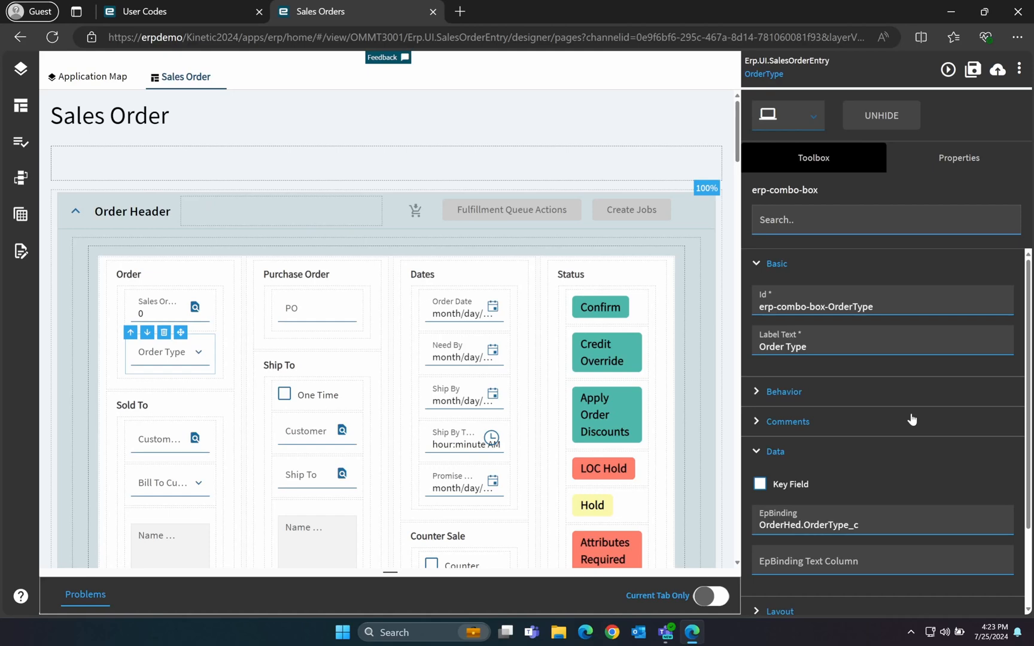
scroll(down, 3)
text(user)
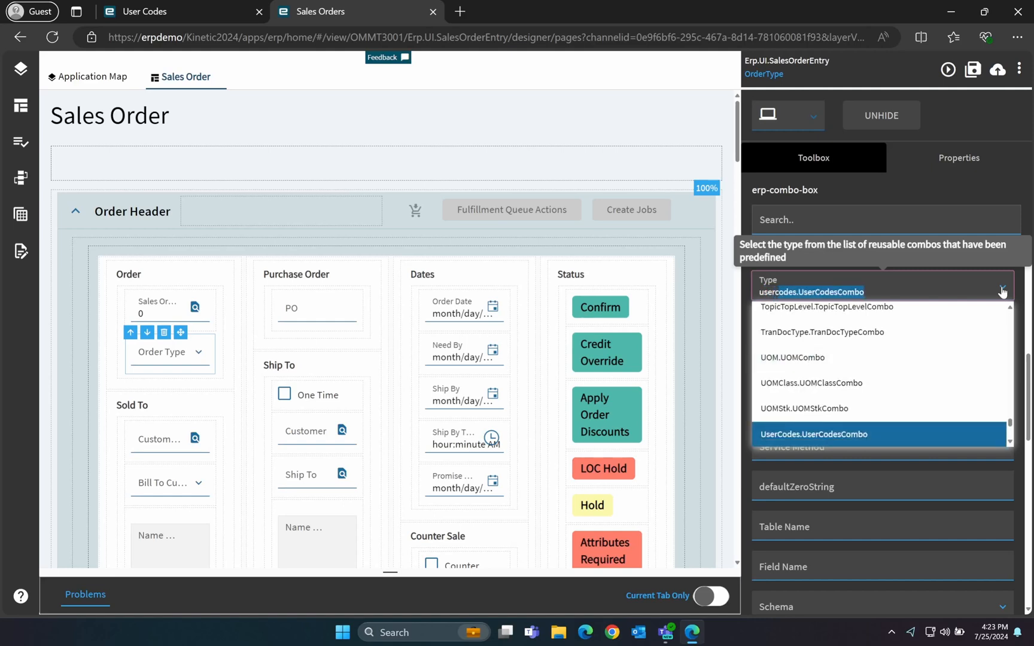
click(814, 435)
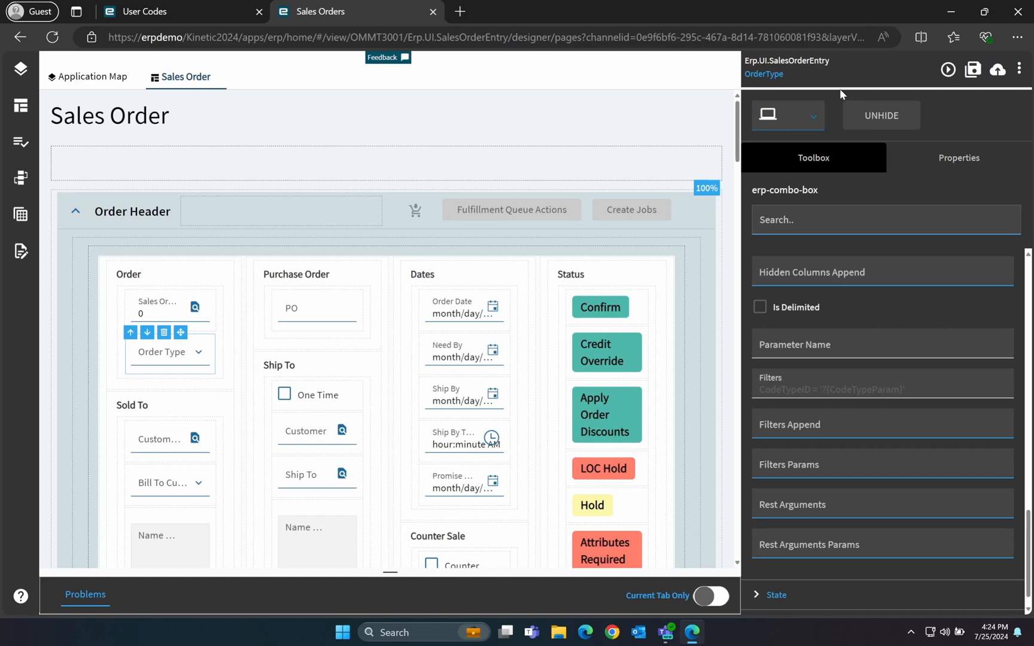
mouse_move(869, 466)
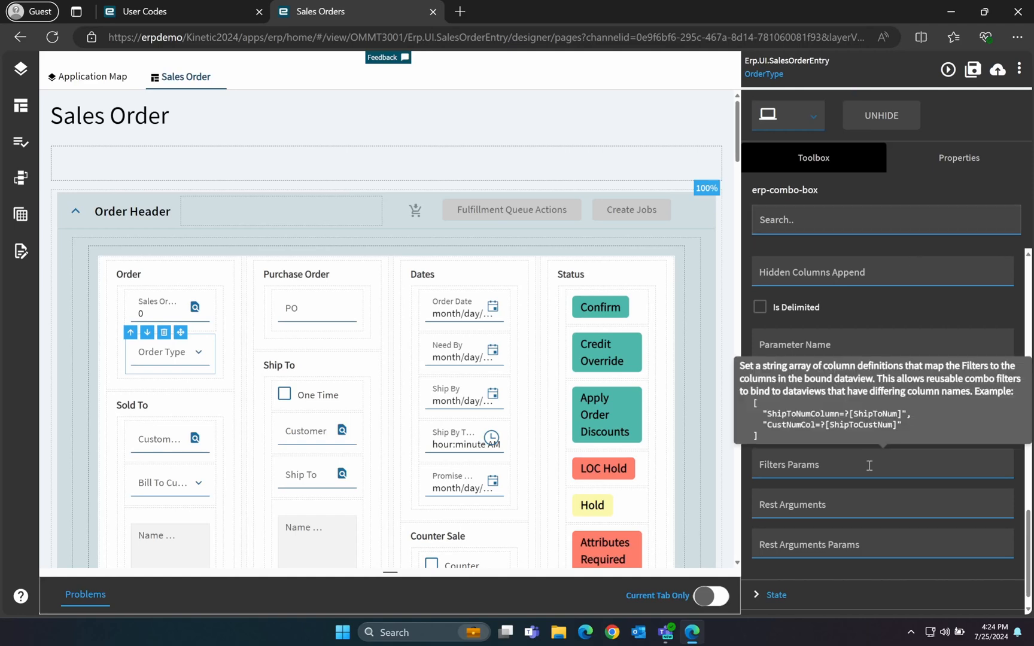
text(CodeType=OrderType)
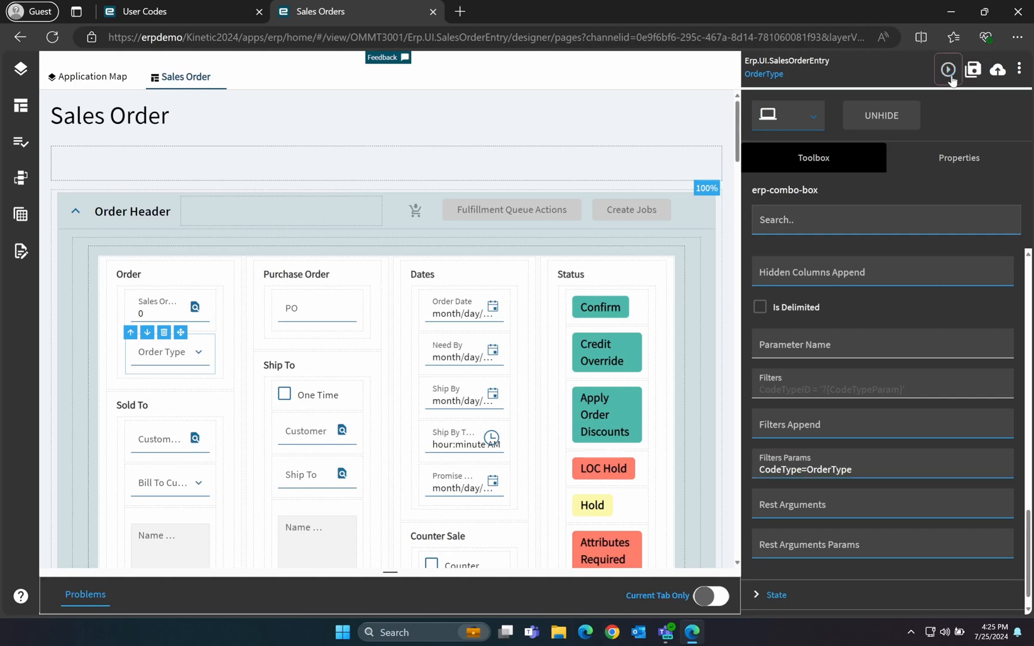
click(948, 68)
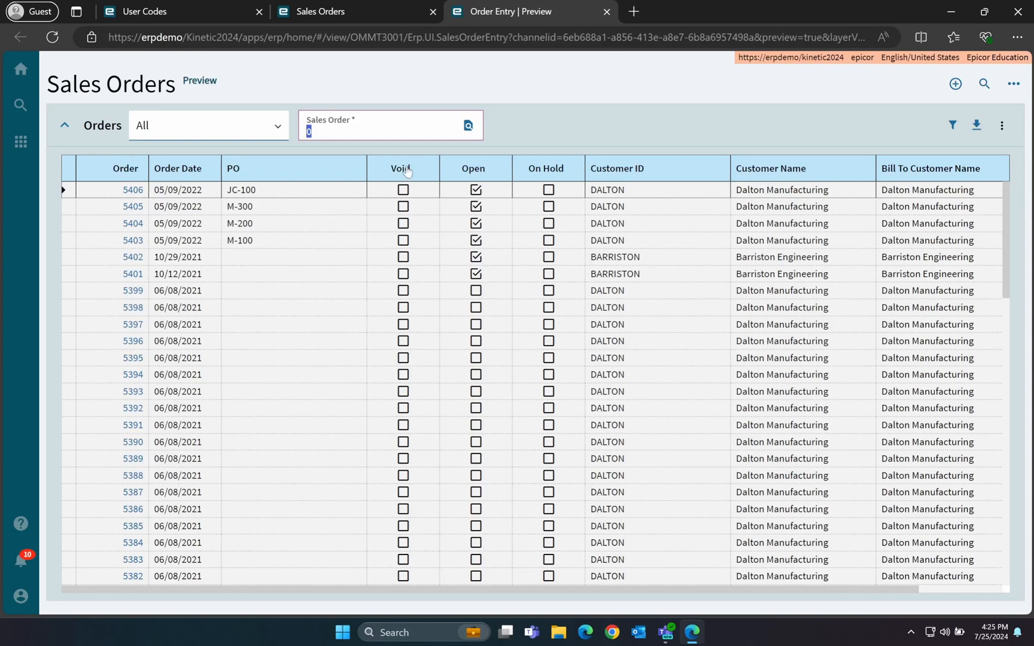
- Open order 5406 and confirm Order Type lists Black, Blue, Red and White
double_click(133, 189)
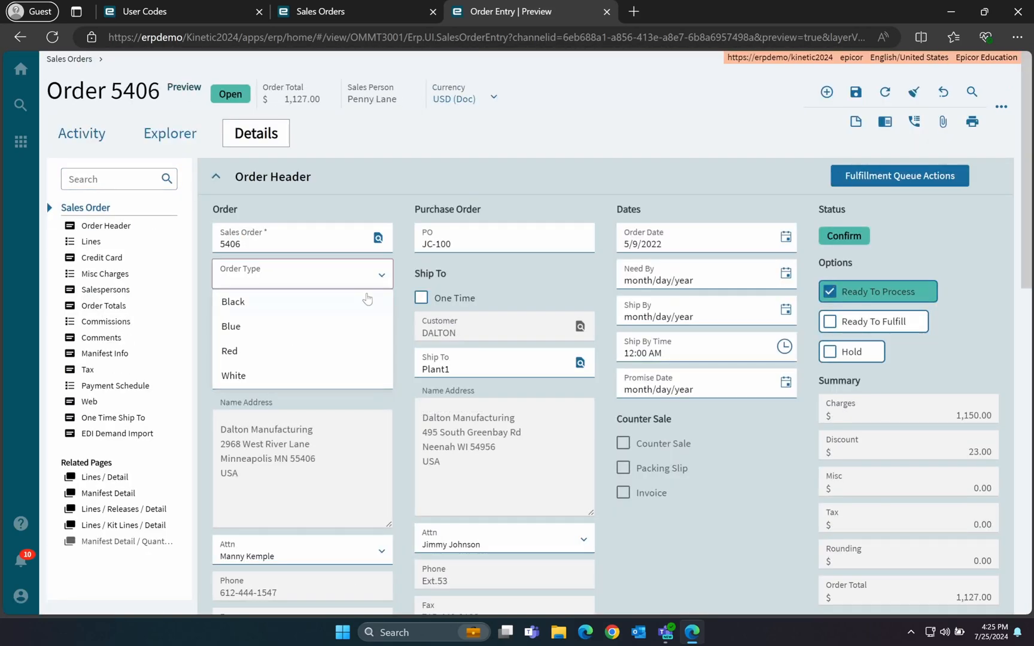
click(232, 302)
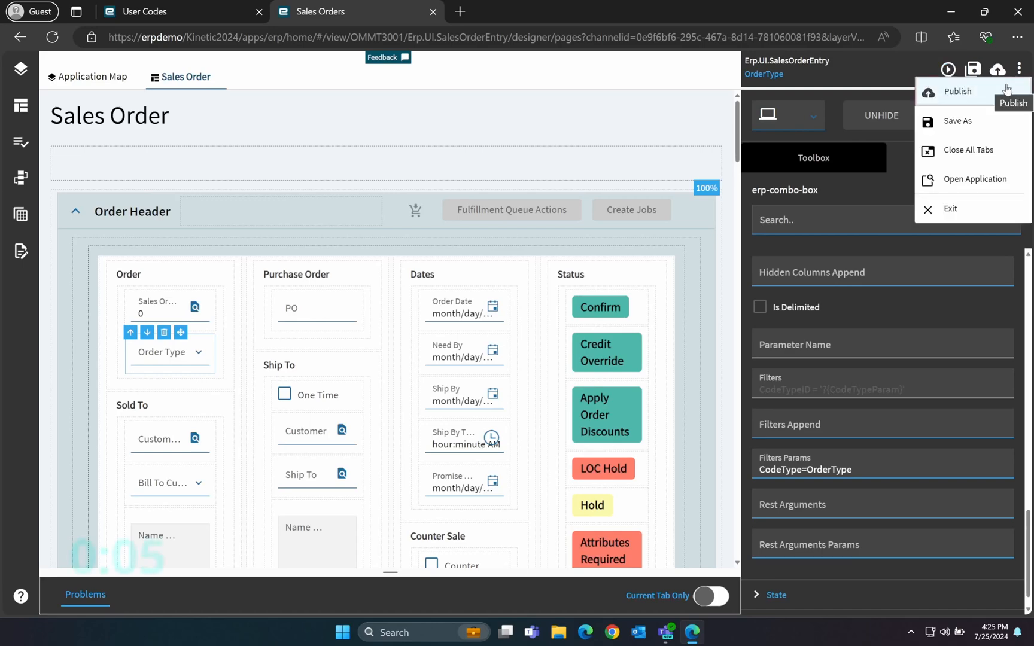
- Publish the OrderType layer from the overflow menu
click(958, 91)
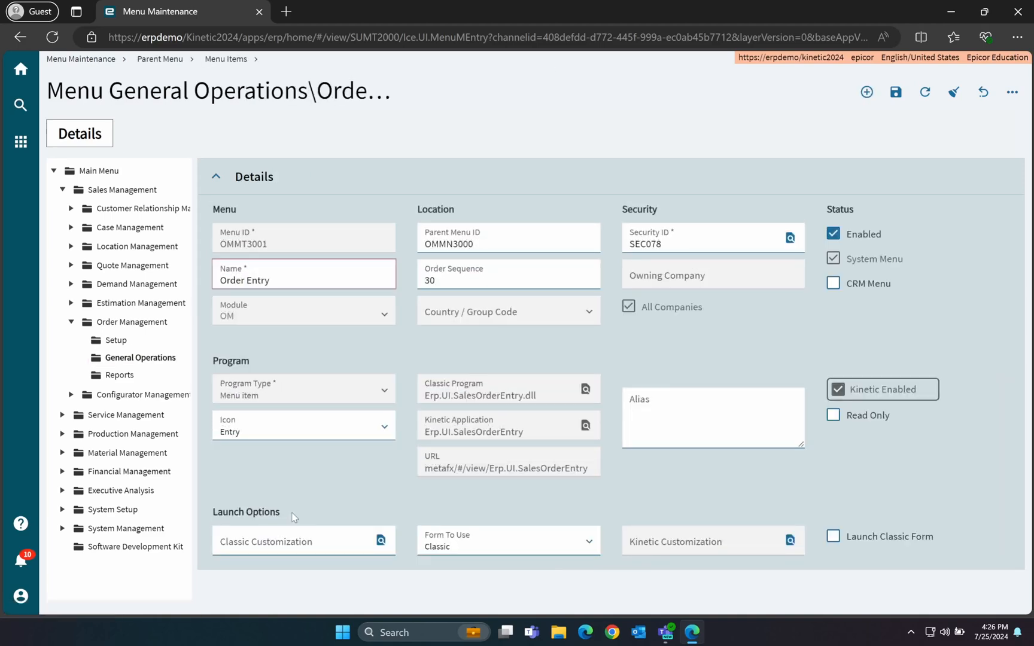
- Set Order Entry's Kinetic Customization to the OrderType layer and apply it
click(261, 280)
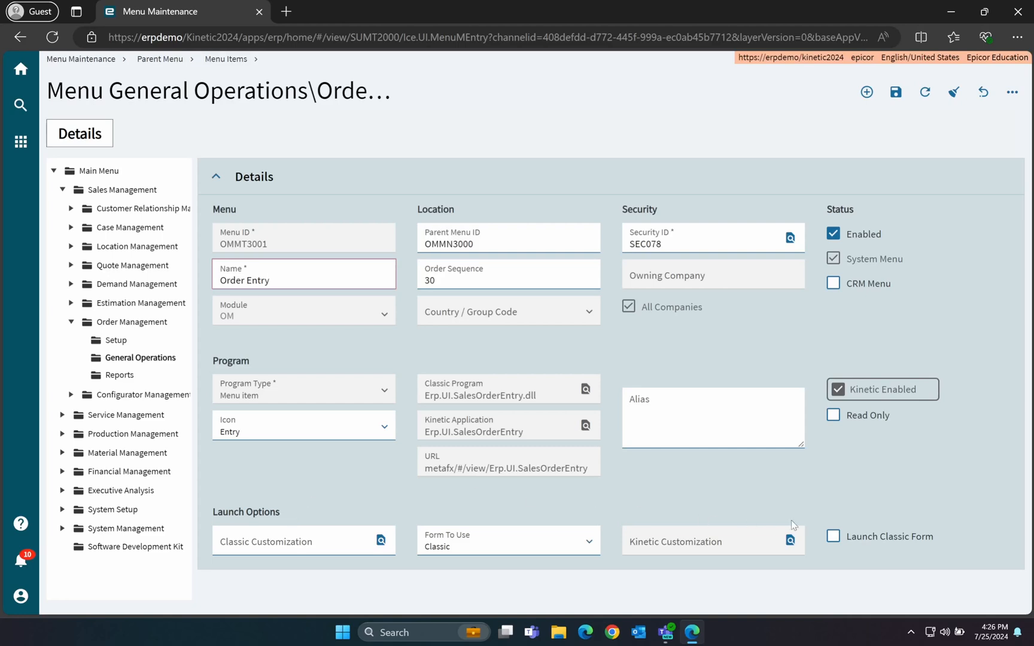
click(791, 541)
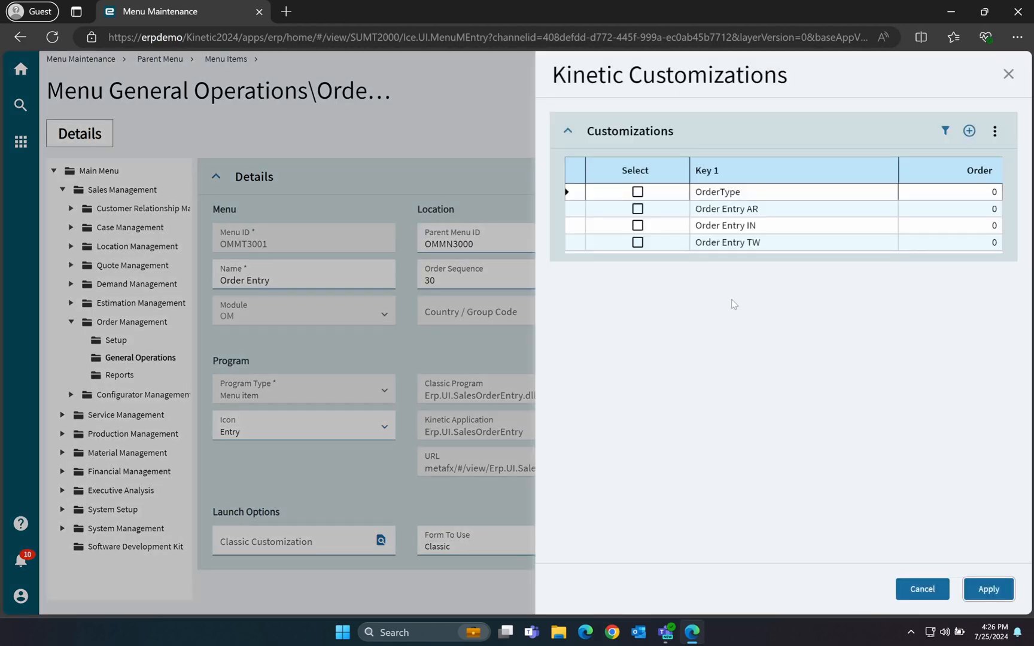
click(638, 192)
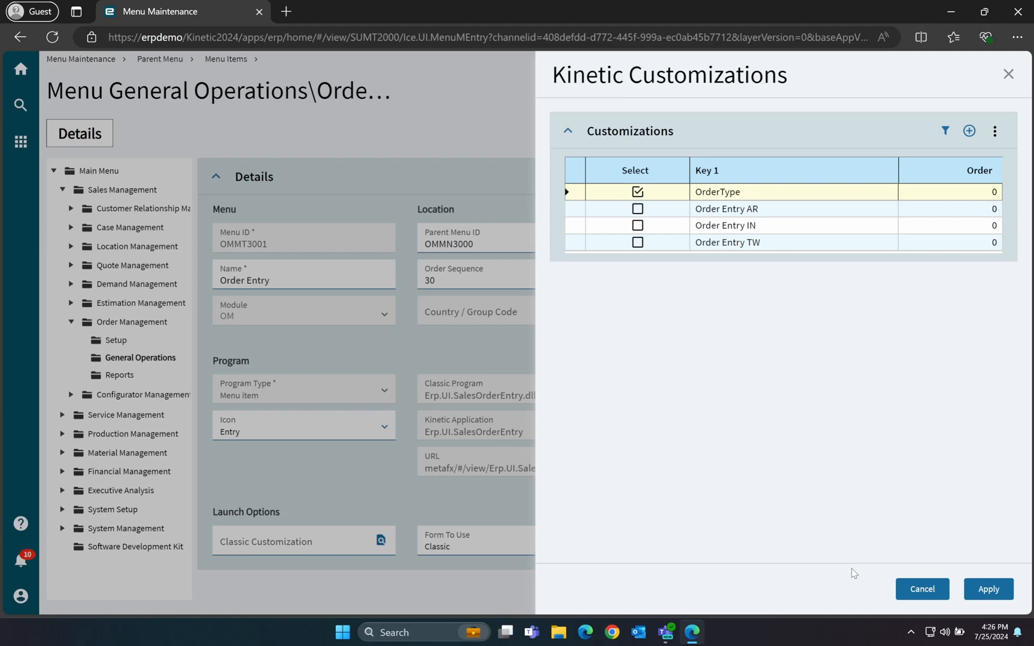
mouse_move(979, 600)
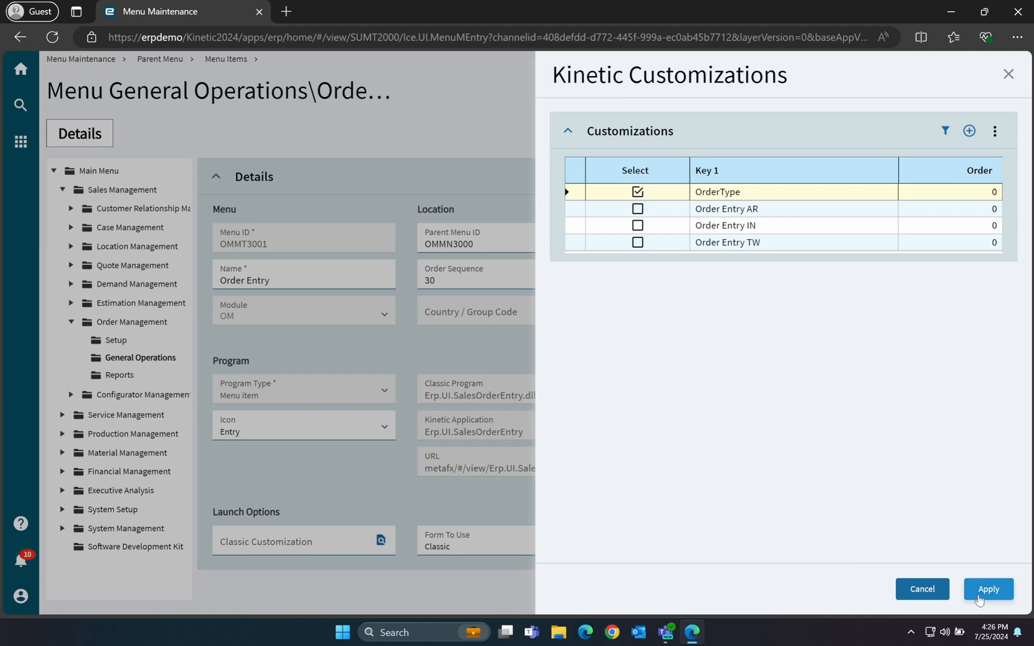
click(988, 589)
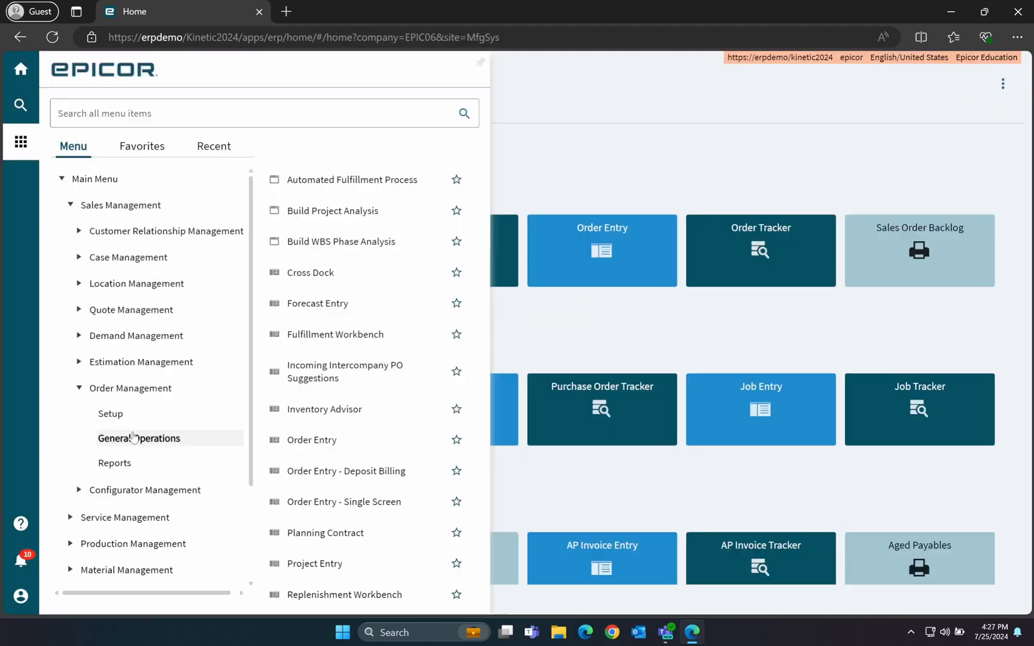
- Log out via the user panel, confirm Yes, and sign back in
click(311, 438)
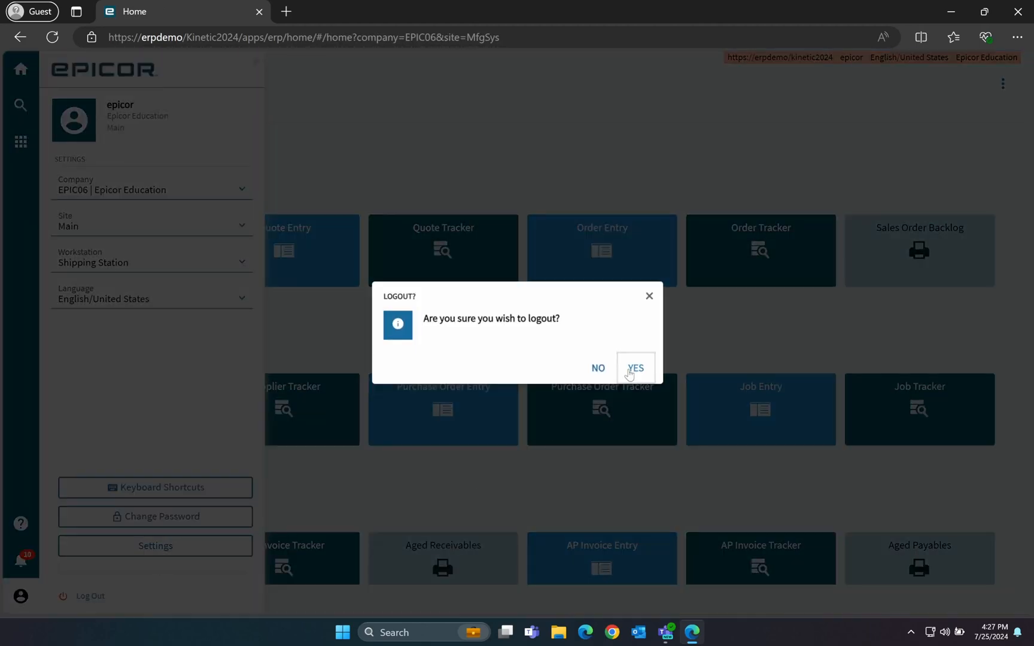
click(636, 368)
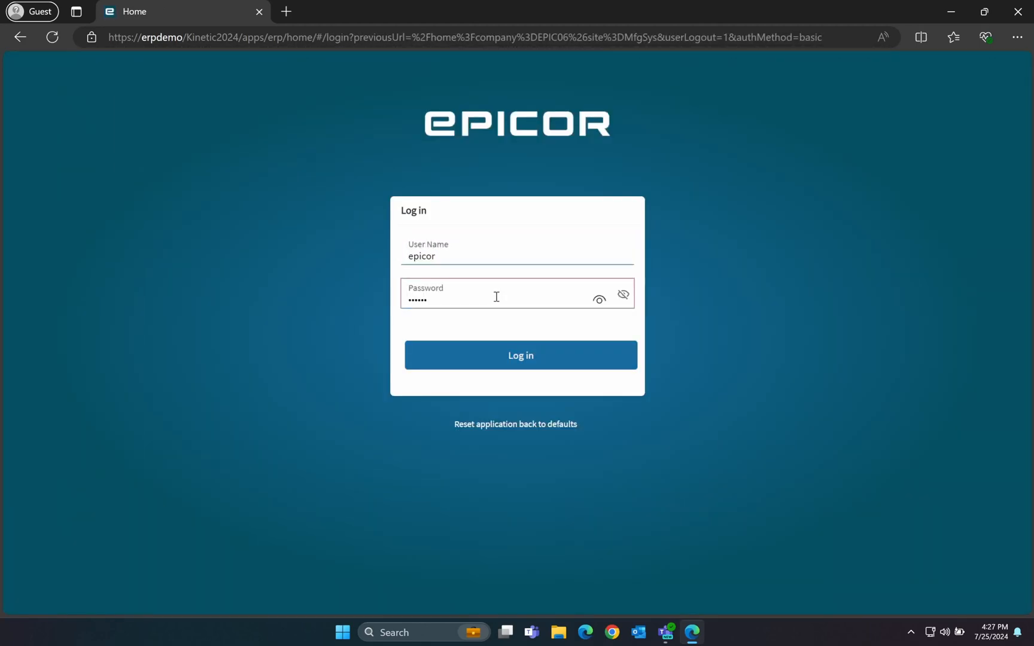
click(521, 356)
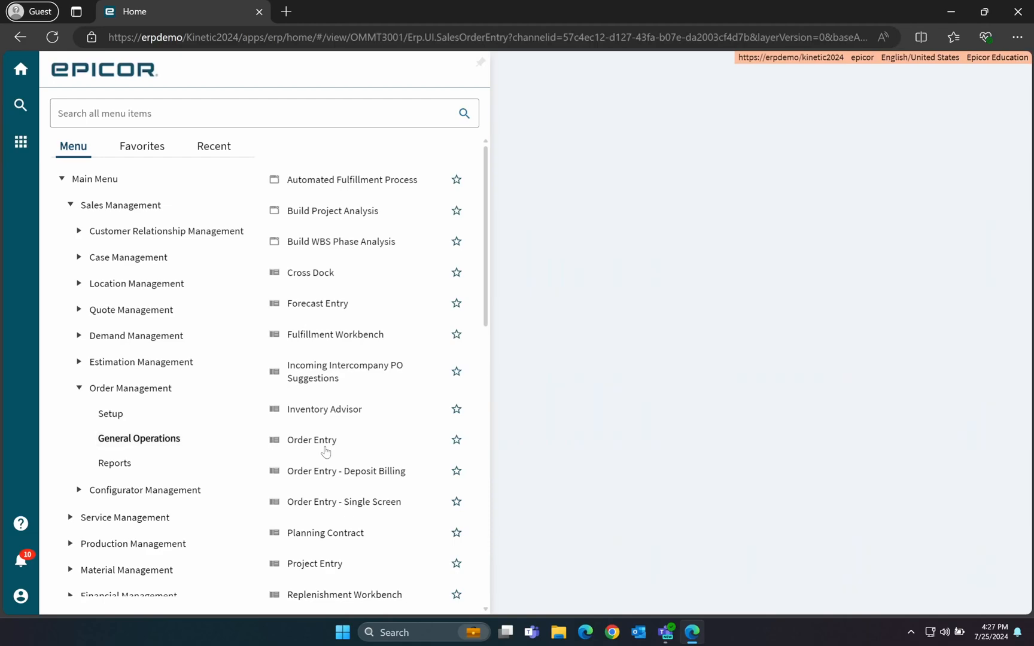
- Launch Order Entry from the menu, load order 5406 and confirm Order Type shows Black
click(311, 441)
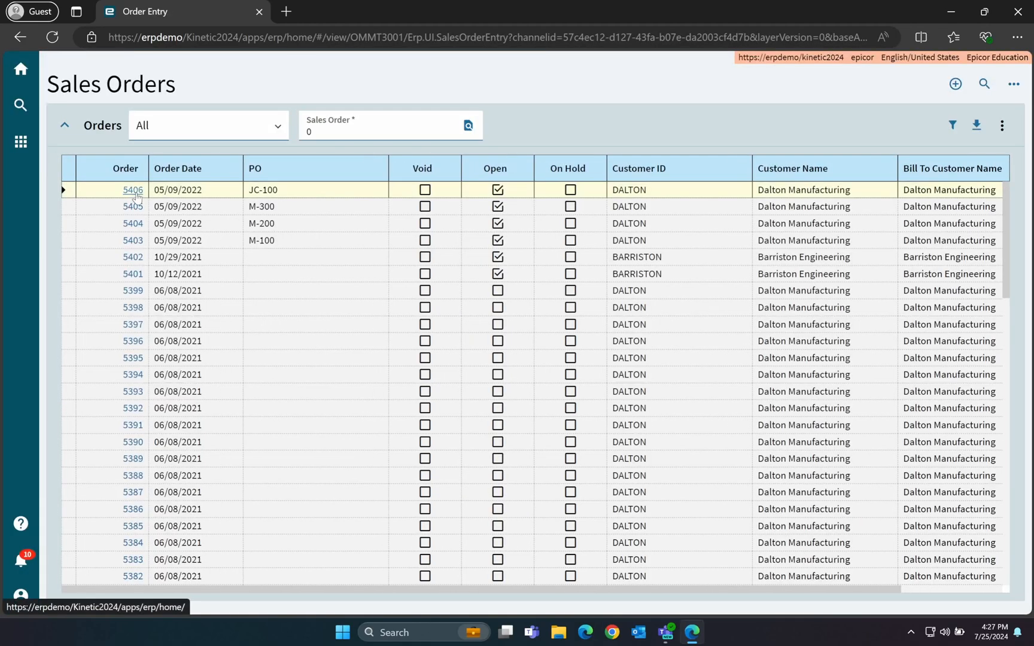
click(133, 189)
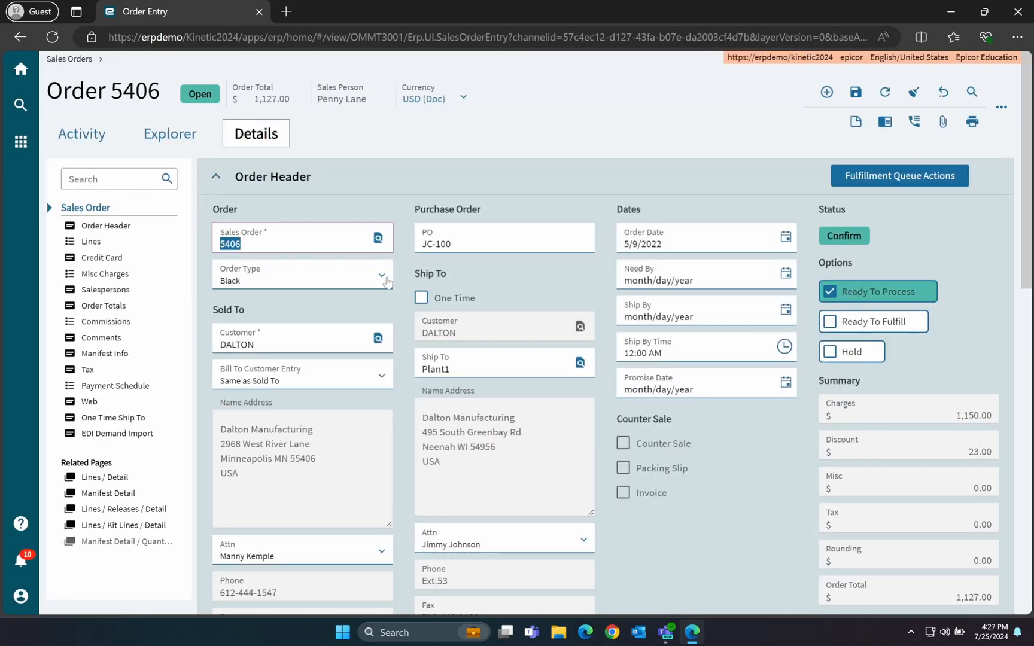
click(302, 275)
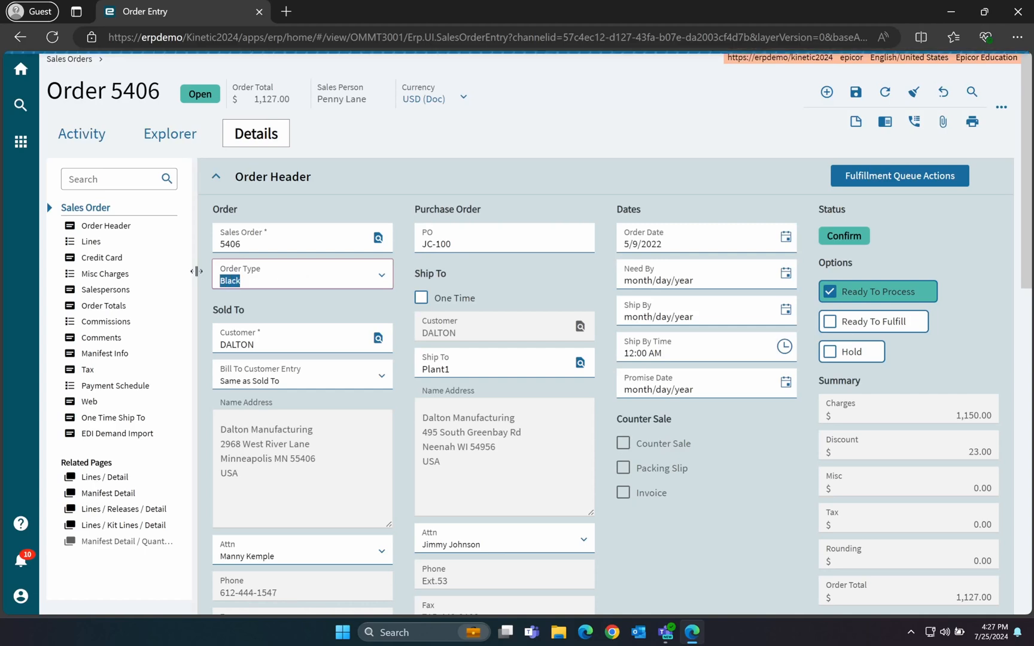